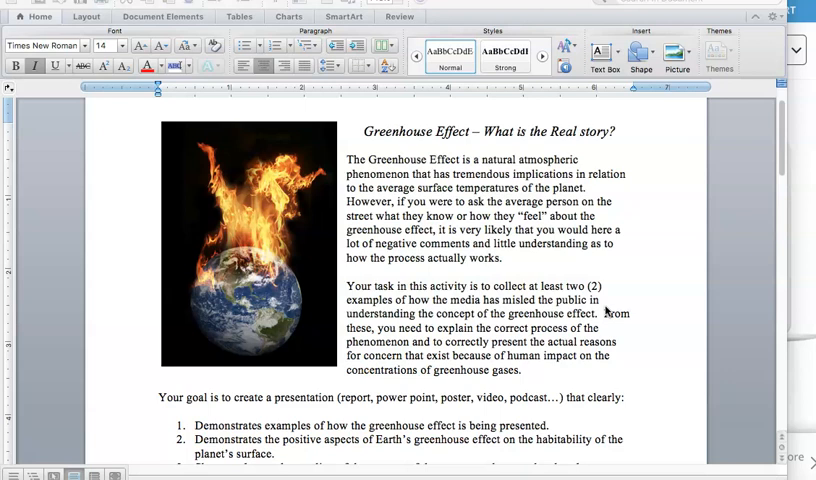
Scroll down through the Greenhouse Effect task description to bring the four-point goals list into view
scroll(down, 3)
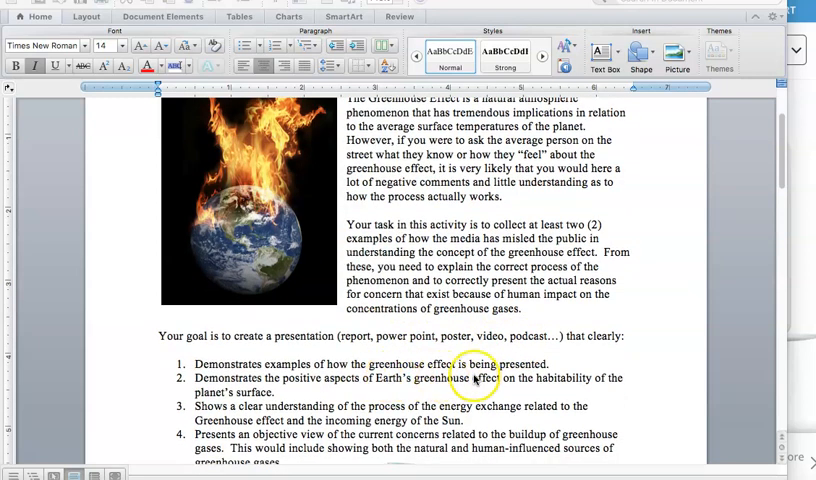
mouse_move(380, 396)
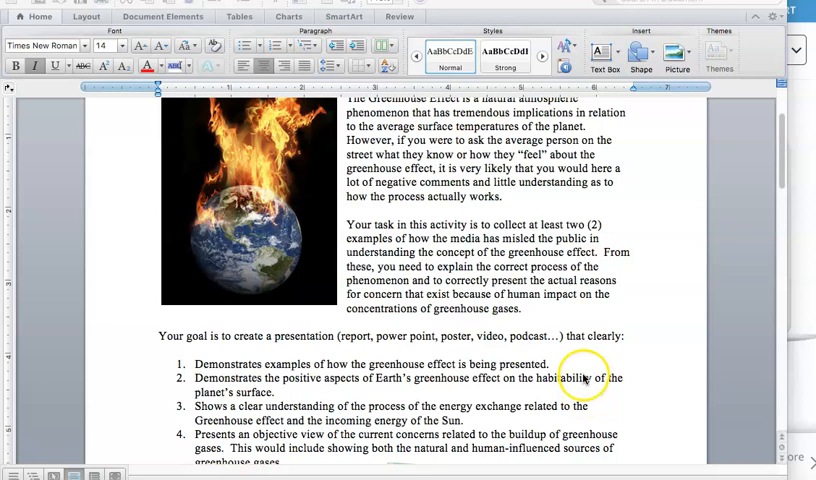
scroll(down, 3)
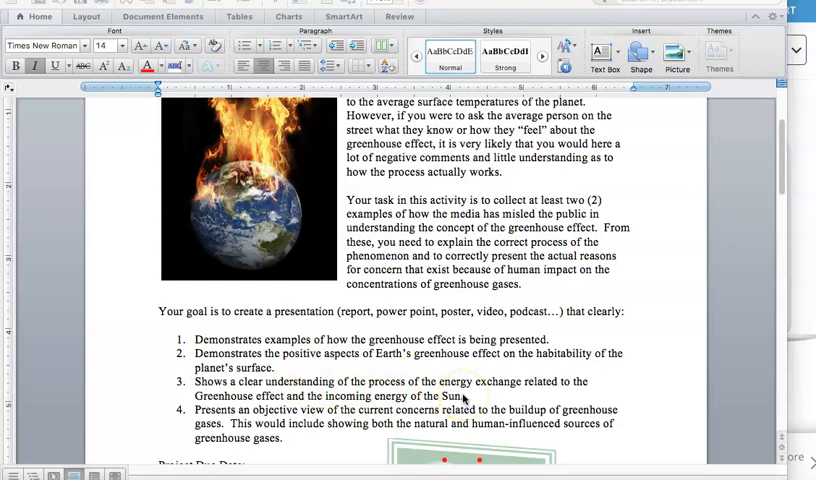
mouse_move(584, 344)
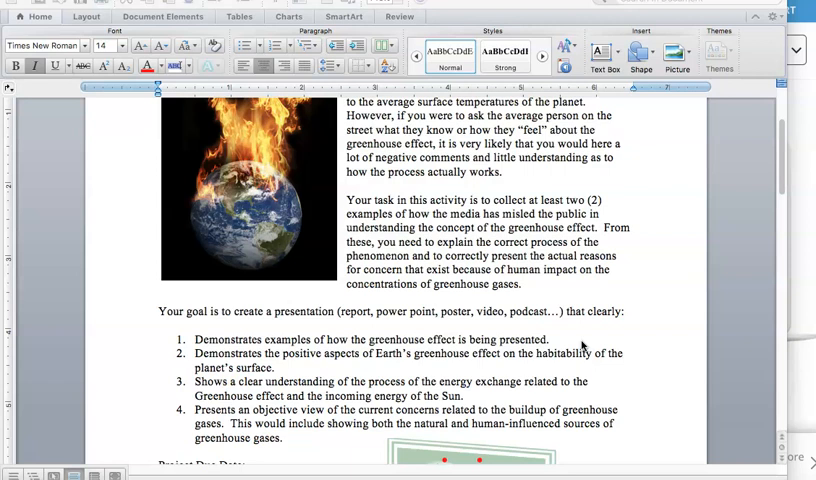
scroll(down, 3)
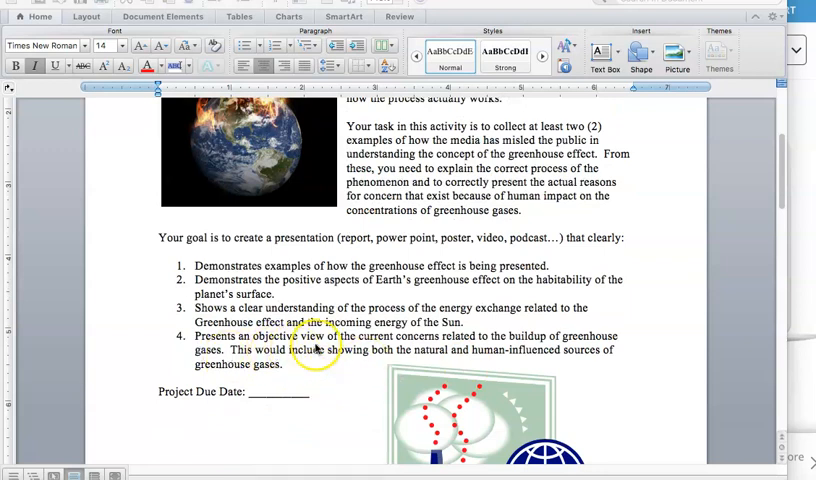
mouse_move(300, 372)
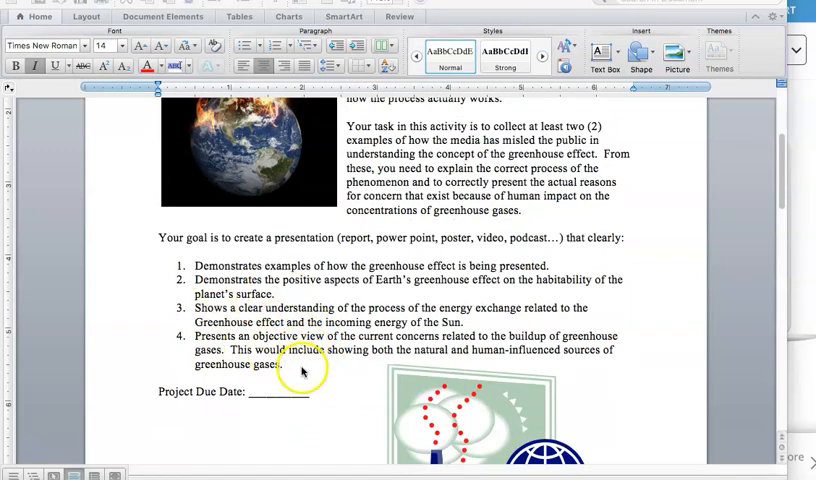
mouse_move(458, 350)
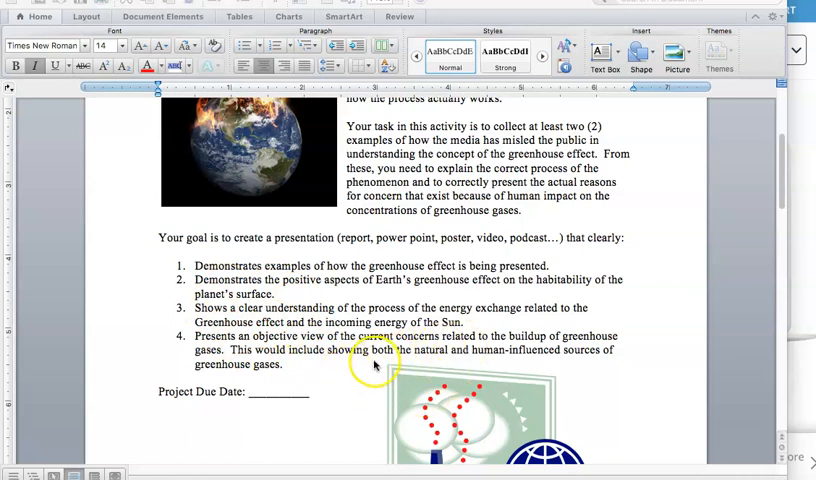
mouse_move(532, 368)
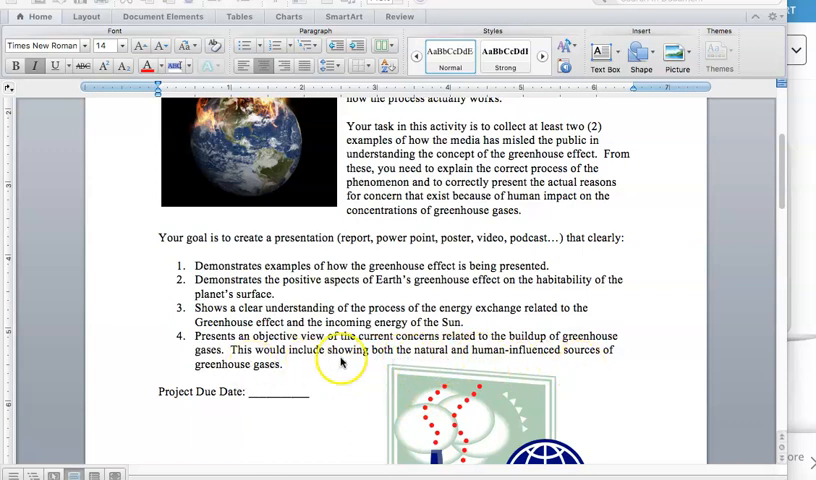
mouse_move(538, 364)
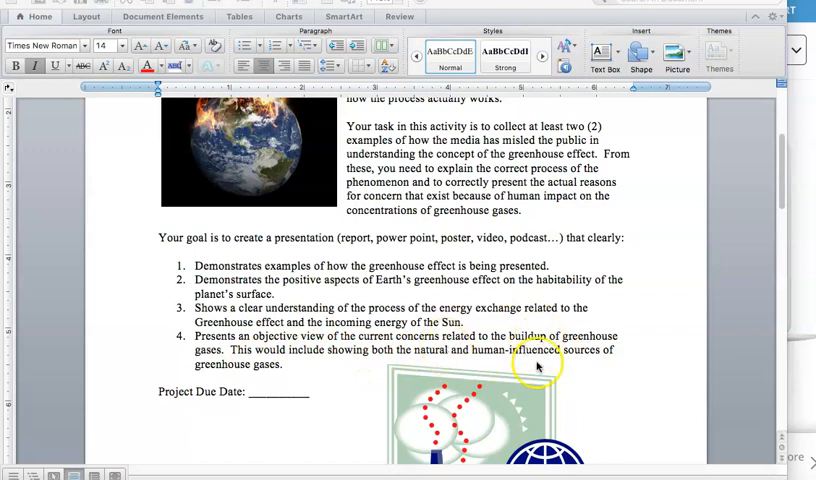
mouse_move(452, 364)
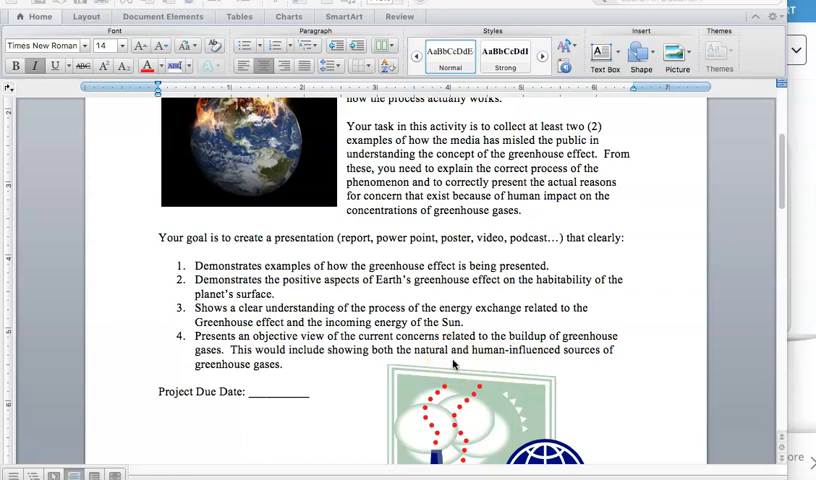
Scroll past the factory illustration to the Scoring Rubric table's Content rows on the next page
scroll(down, 3)
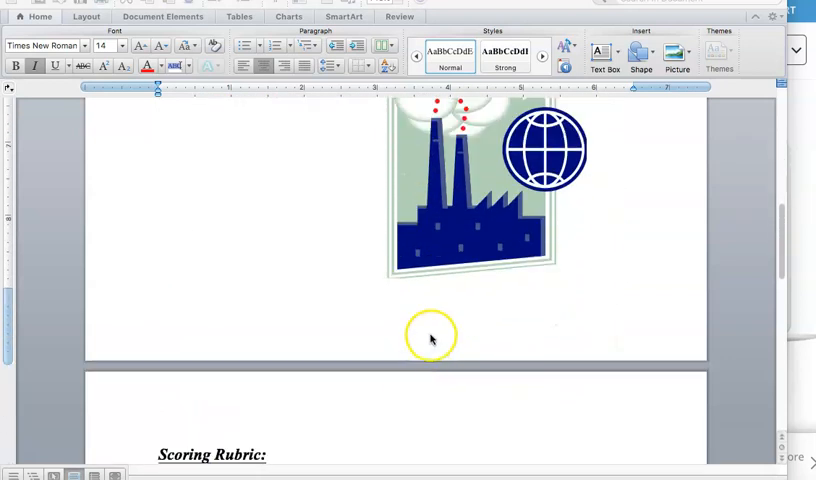
scroll(down, 3)
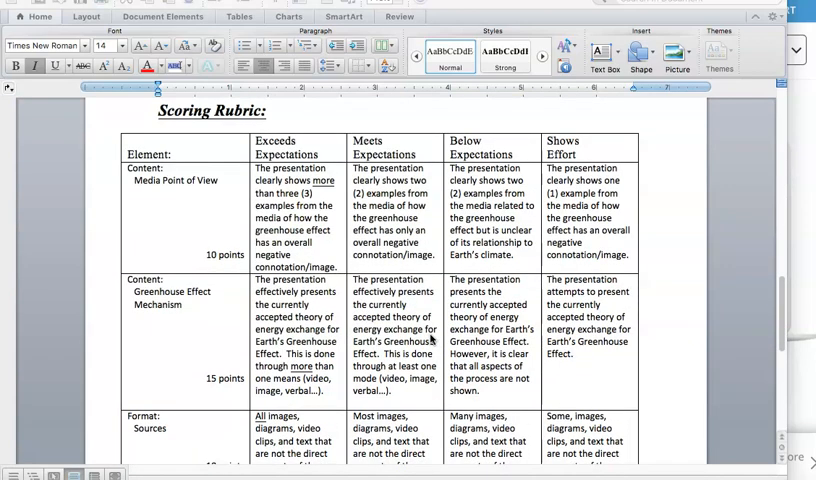
scroll(down, 3)
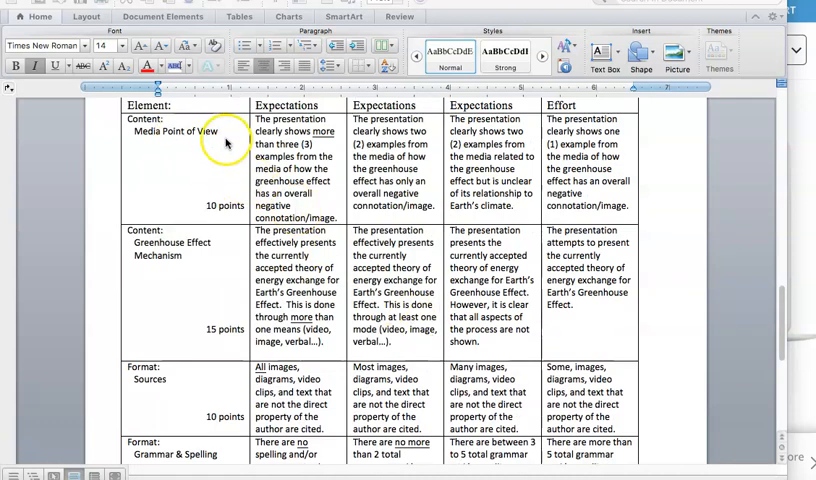
mouse_move(300, 140)
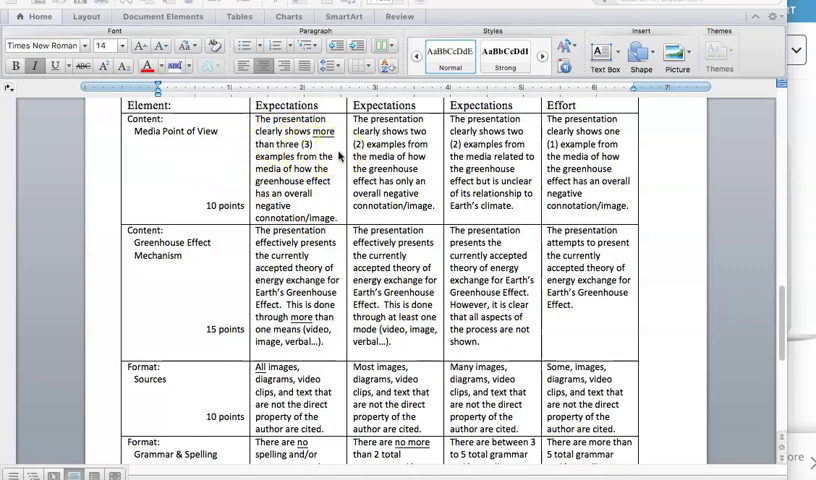
double_click(356, 144)
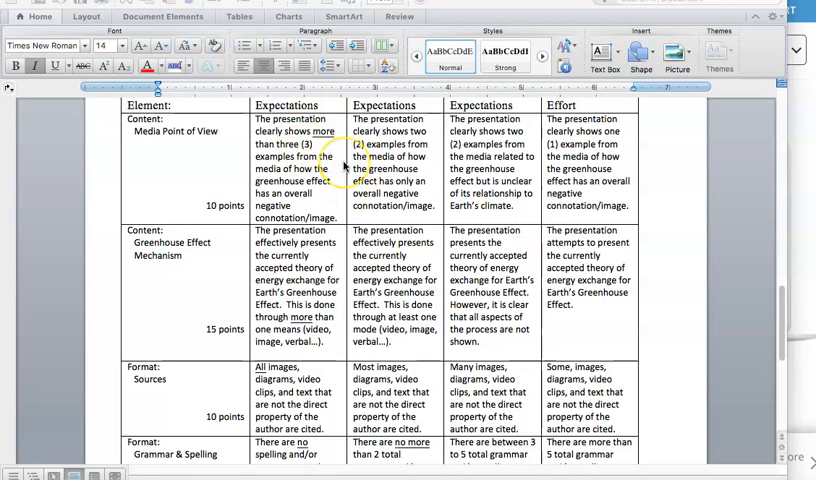
mouse_move(240, 130)
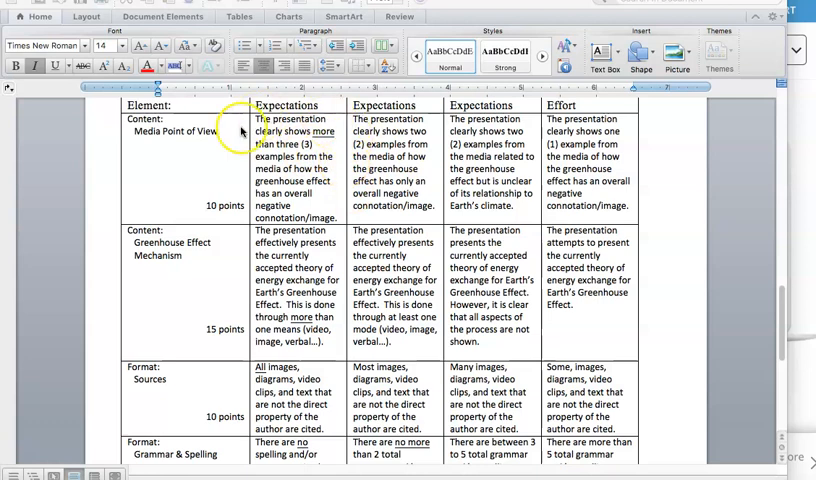
mouse_move(310, 204)
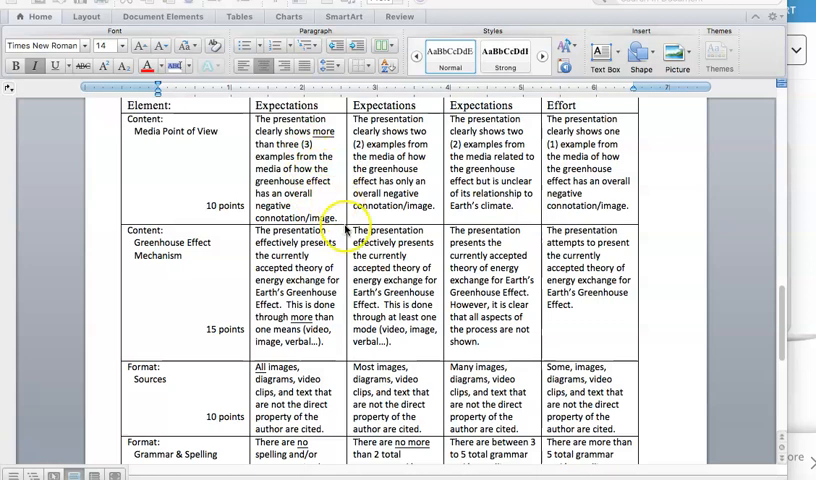
mouse_move(200, 262)
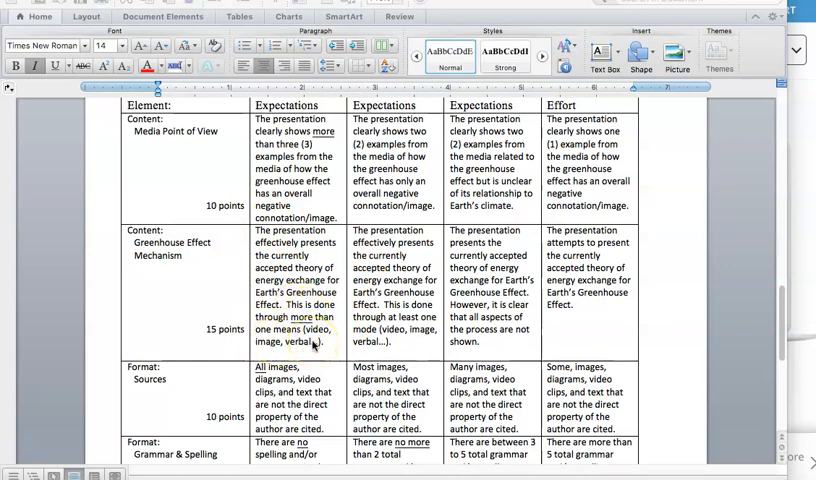
Scroll to the rubric's Format rows, Grammar & Spelling criteria and the 40-point Total Earned Points line
scroll(down, 3)
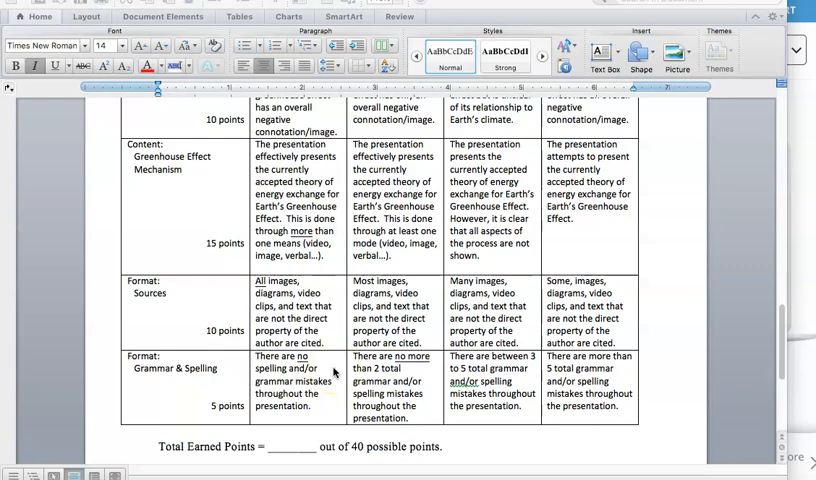
scroll(down, 3)
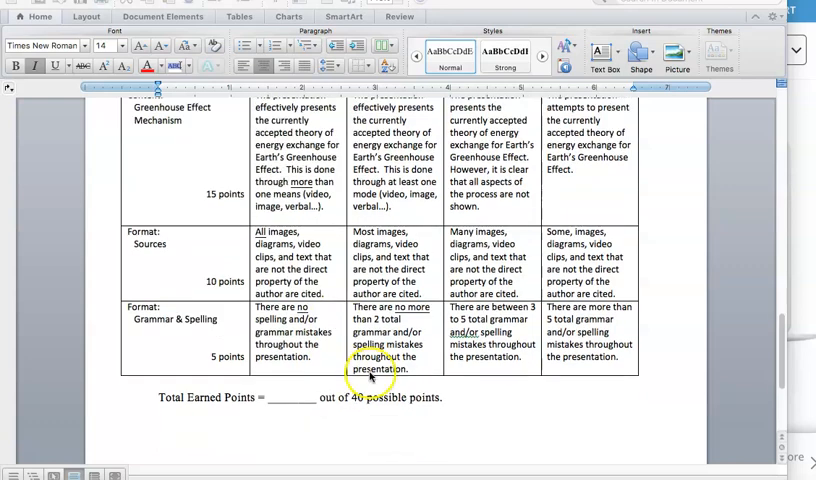